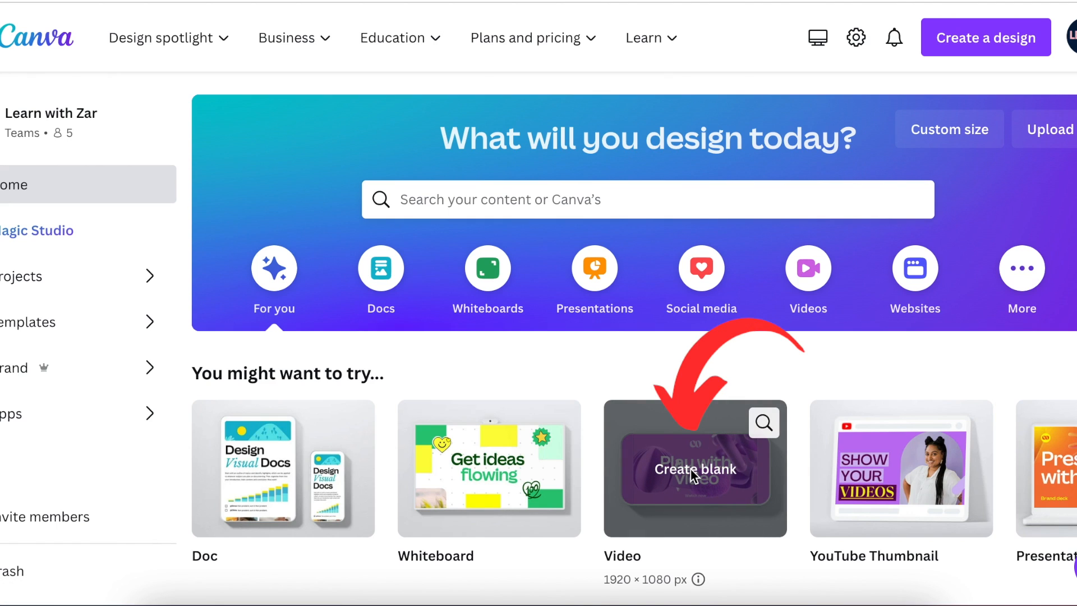
Start a blank video and set the AIRPLANE wing clip as the first page's background
left_click(695, 470)
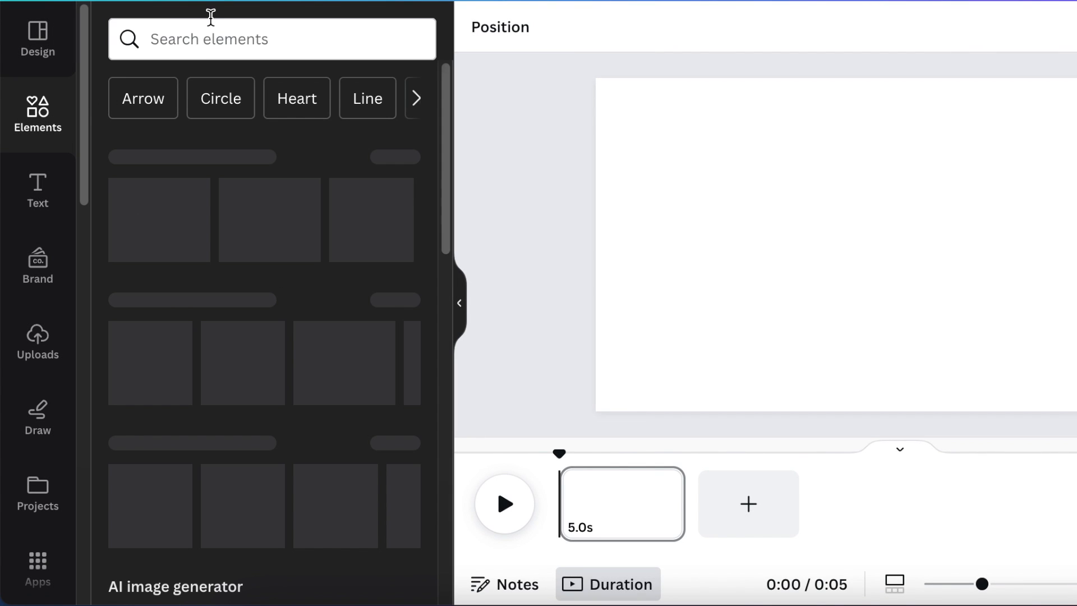
type("AIRPLANE")
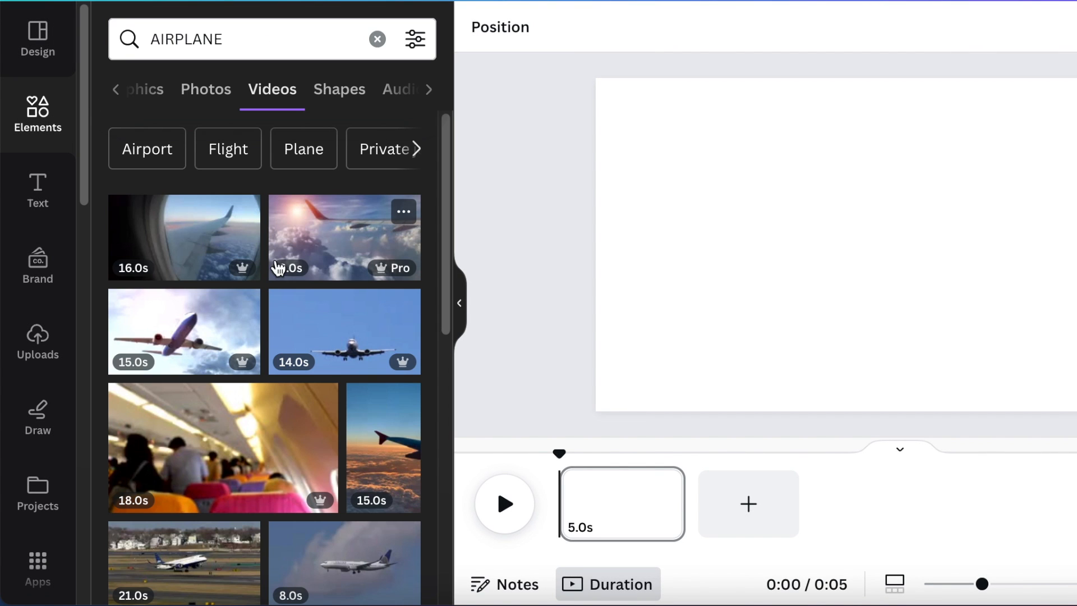
mouse_move(363, 249)
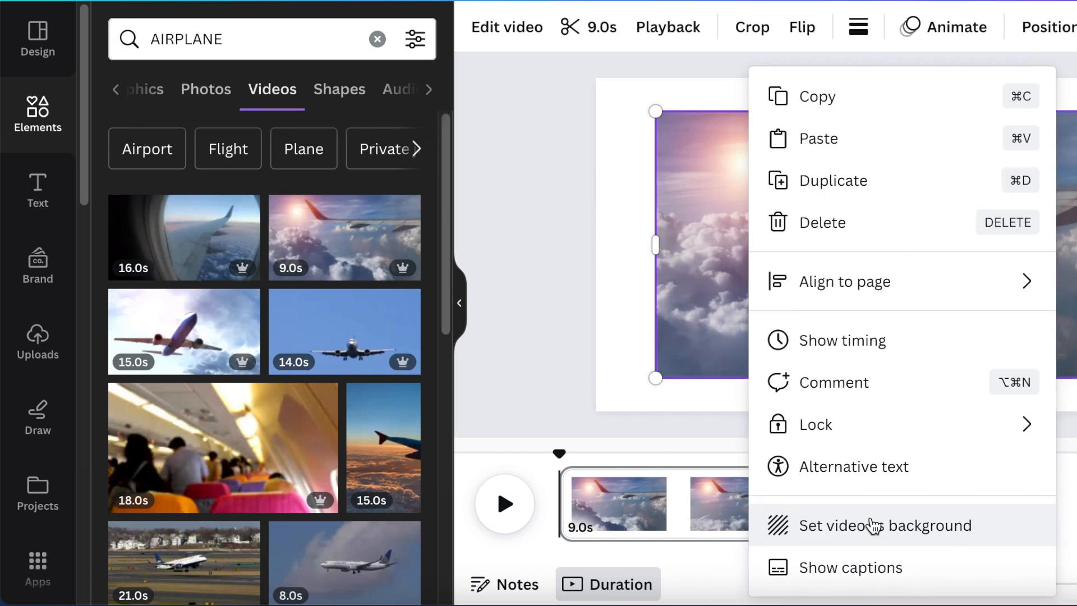
left_click(885, 525)
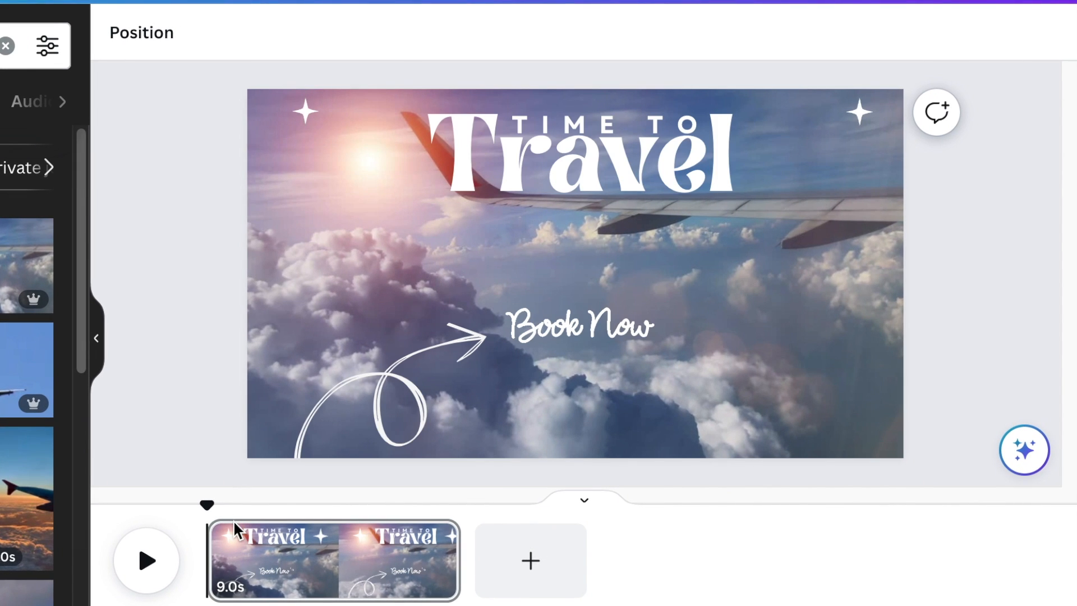
Preview the intro page with its Time to Travel and Book Now text, then stop playback
left_click(146, 560)
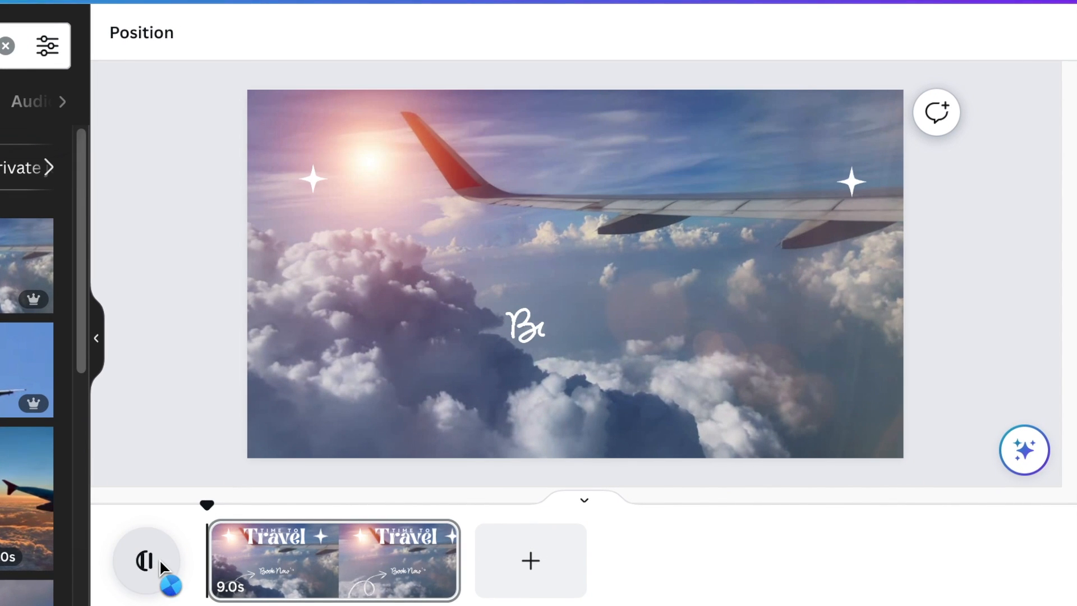
left_click(146, 560)
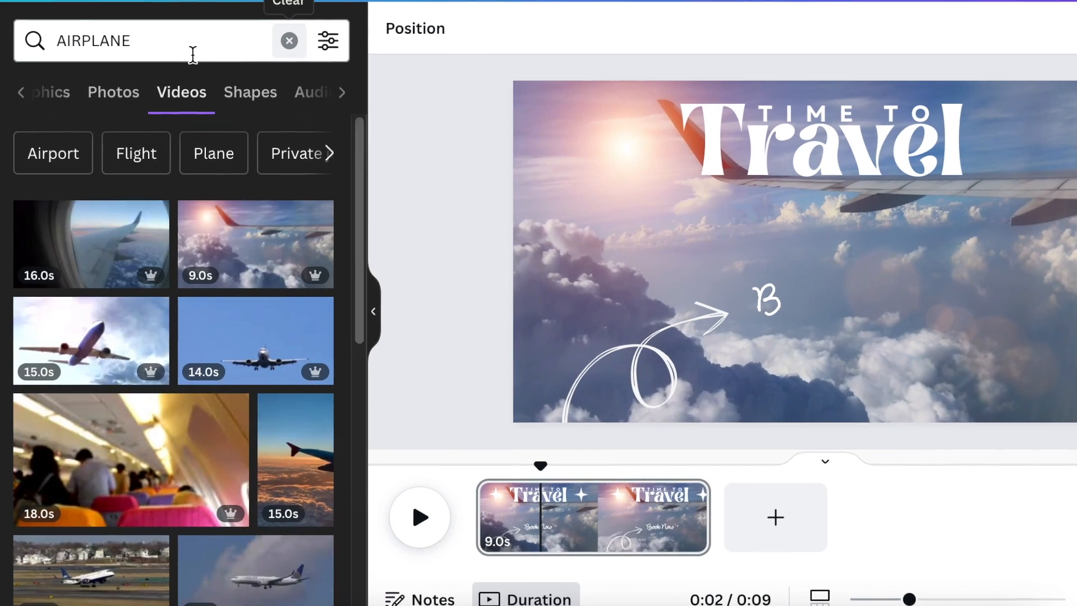
Add an airplane sound under the 5.1-second intro page and move to a blank second page
left_click(16, 113)
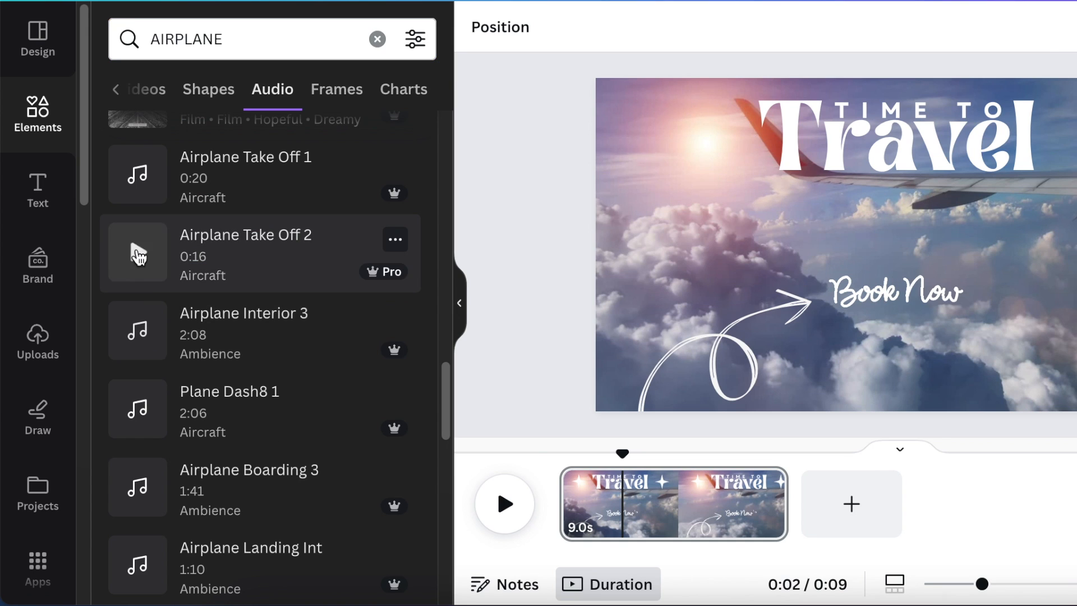
scroll("down", 3)
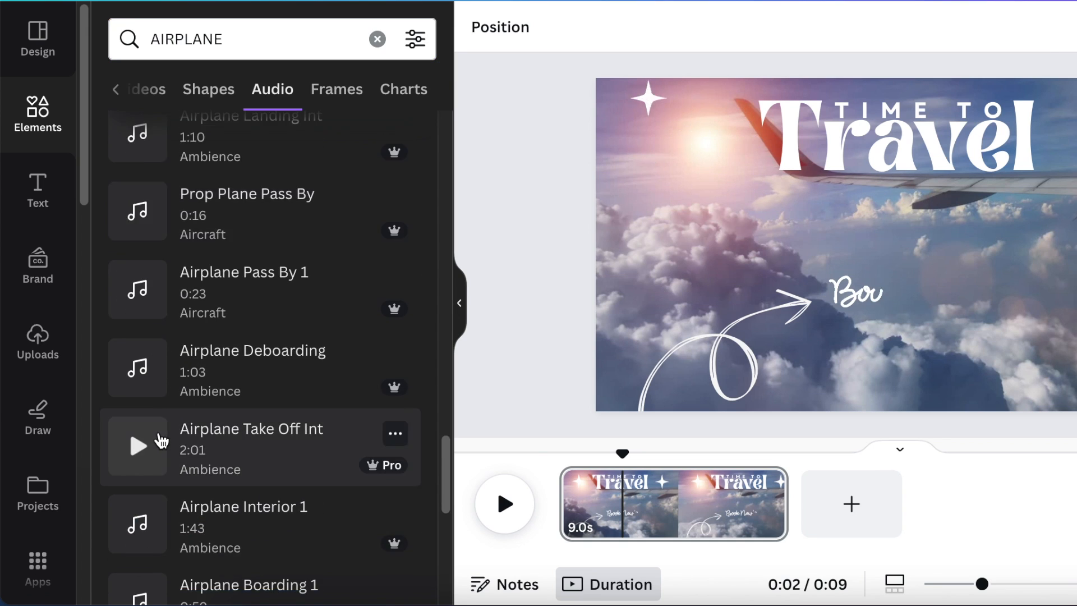
scroll("down", 3)
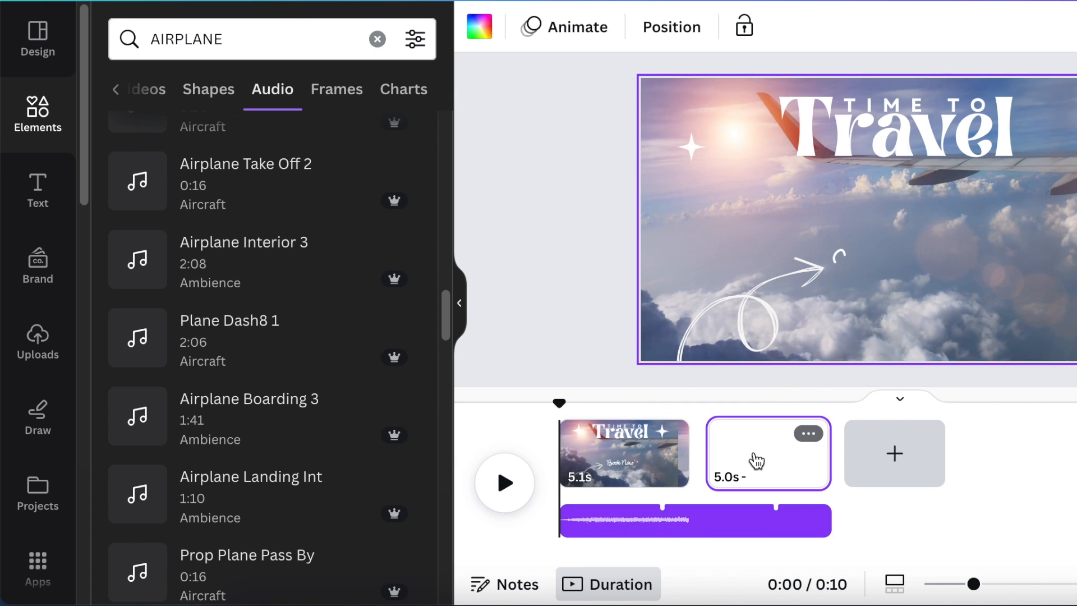
left_click(693, 519)
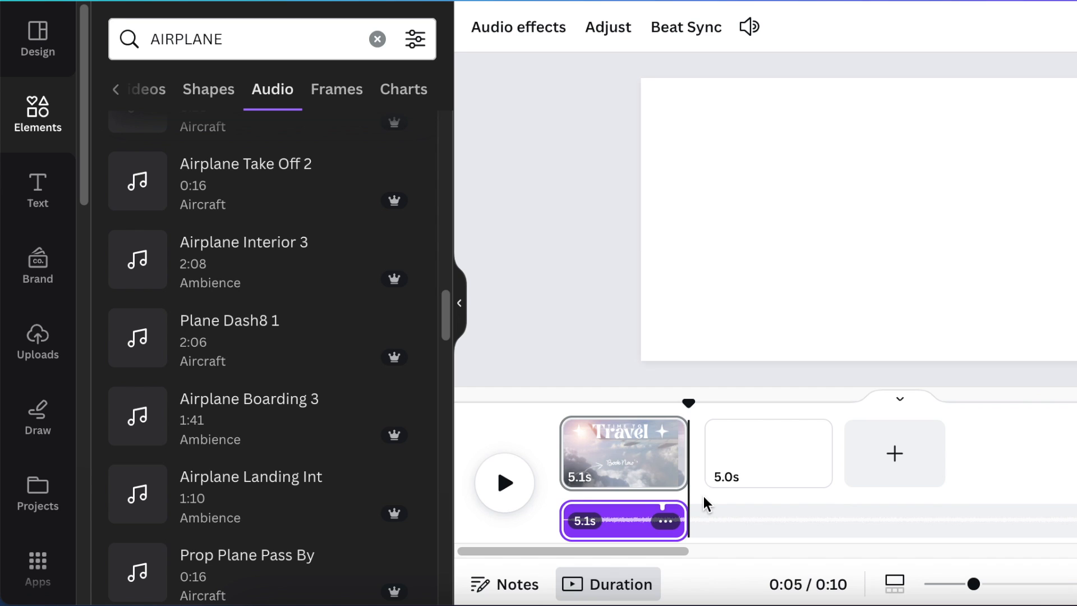
mouse_move(763, 469)
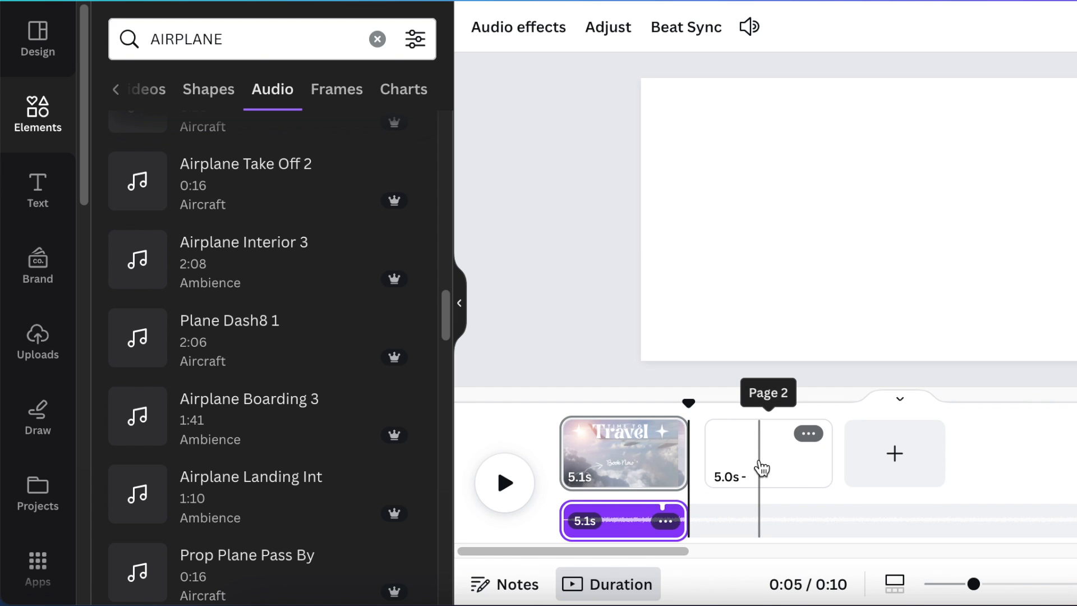
mouse_move(767, 453)
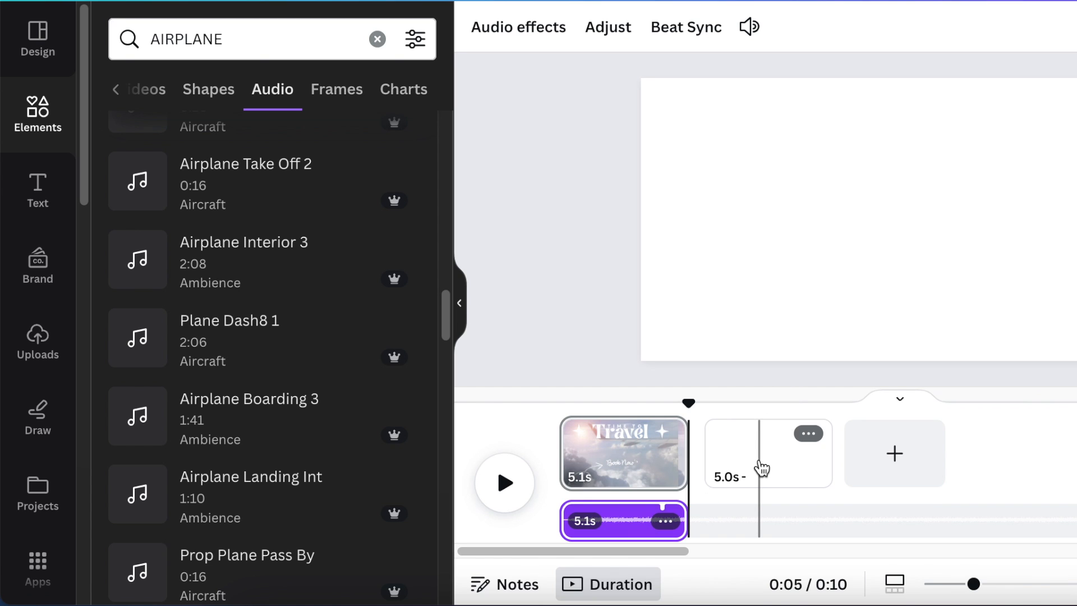
left_click(767, 454)
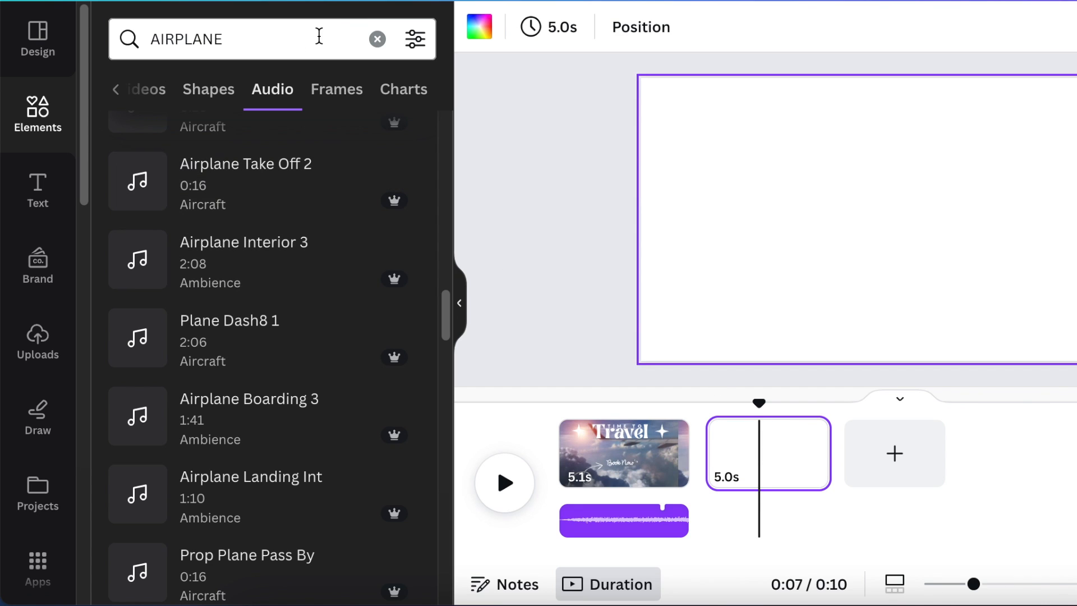
Search 'paris' in Elements and filter to video results for the Eiffel Tower clip
left_click(377, 38)
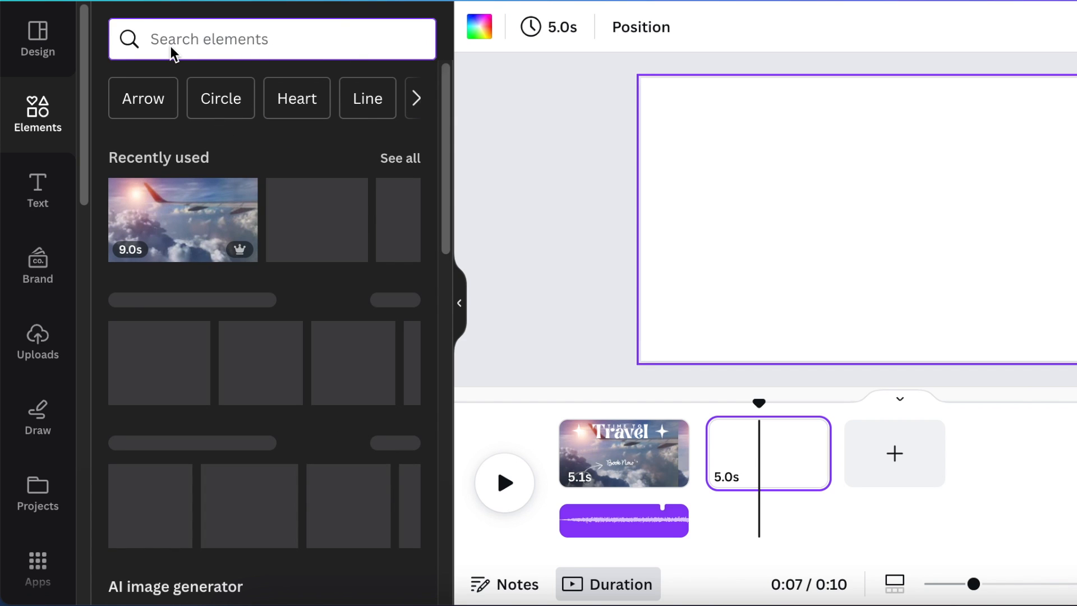
type("pari")
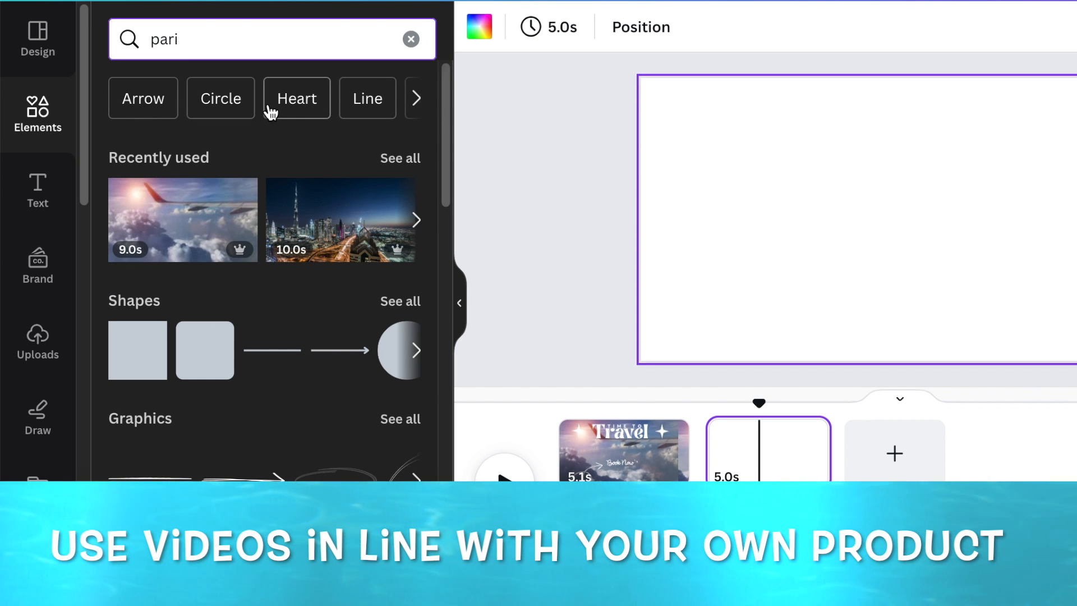
type("s")
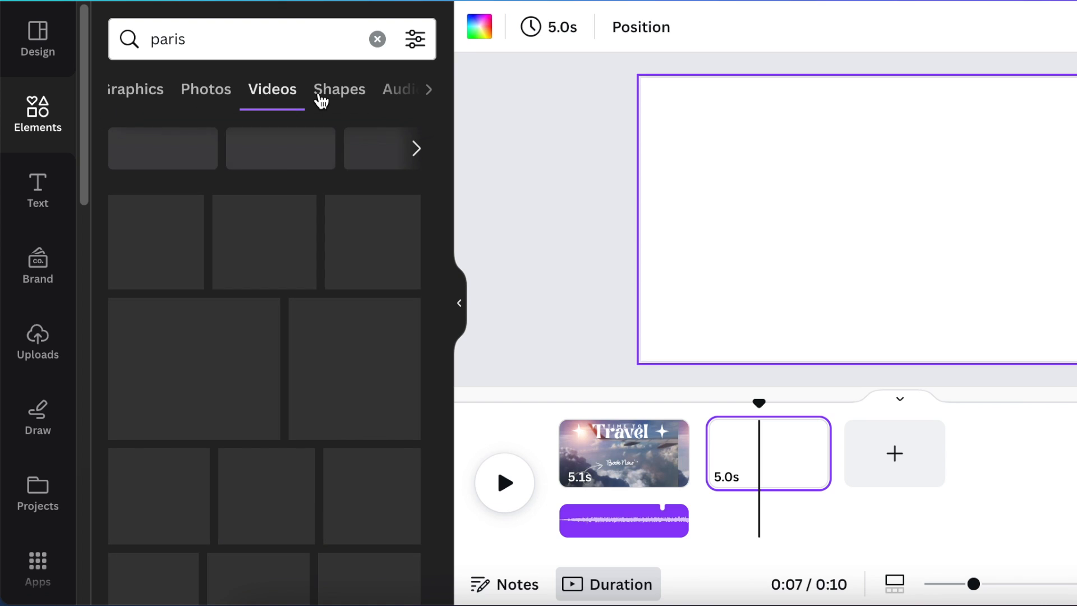
left_click(272, 89)
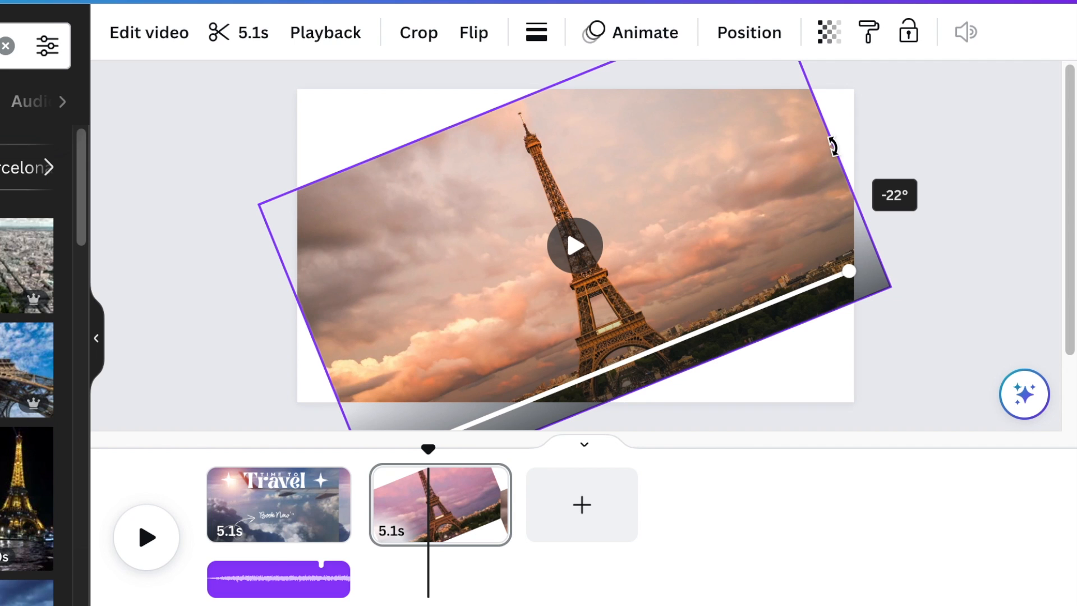
Give the Eiffel Tower clip a Rotate photo animation with its rotation direction set
left_click(642, 32)
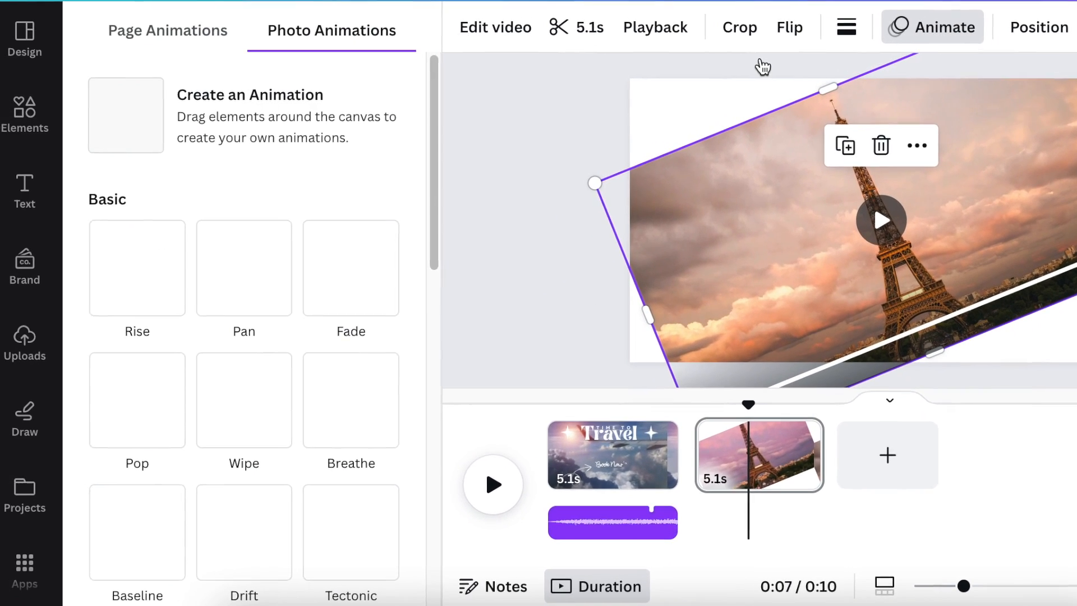
scroll("down", 3)
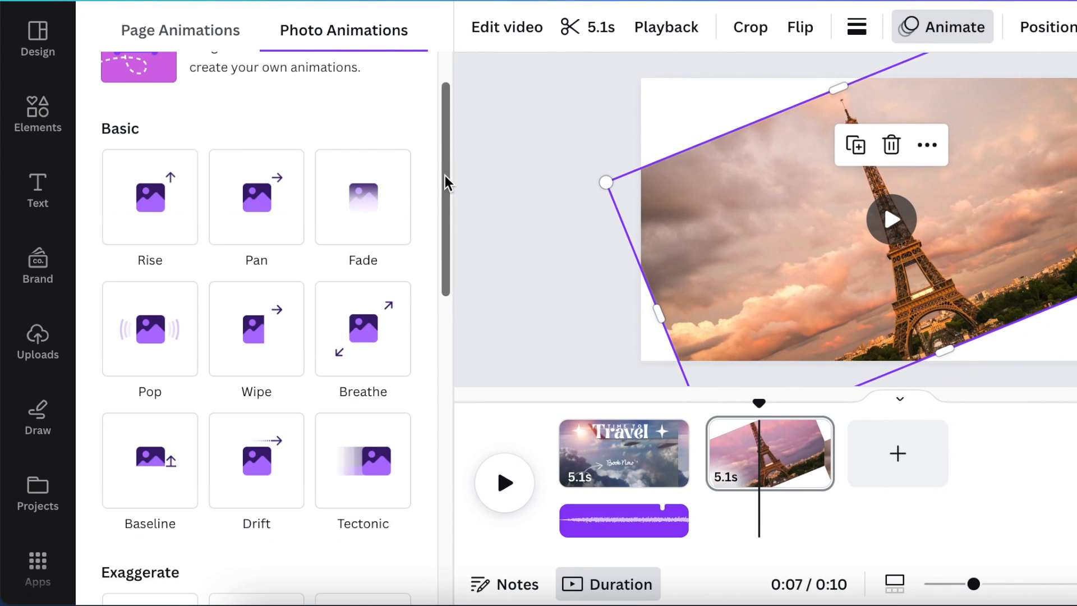
scroll("down", 3)
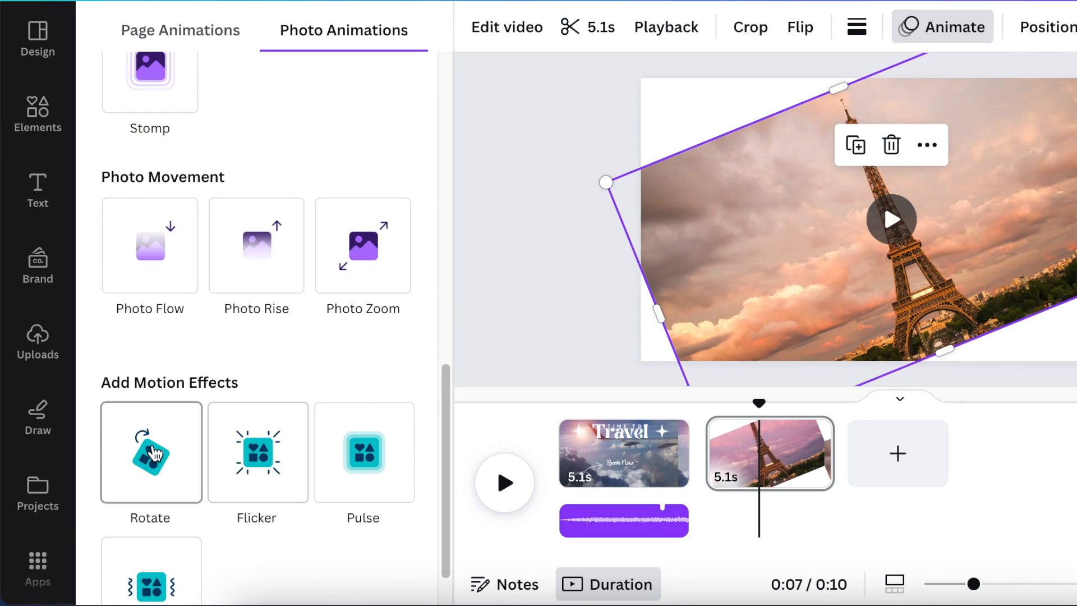
left_click(150, 452)
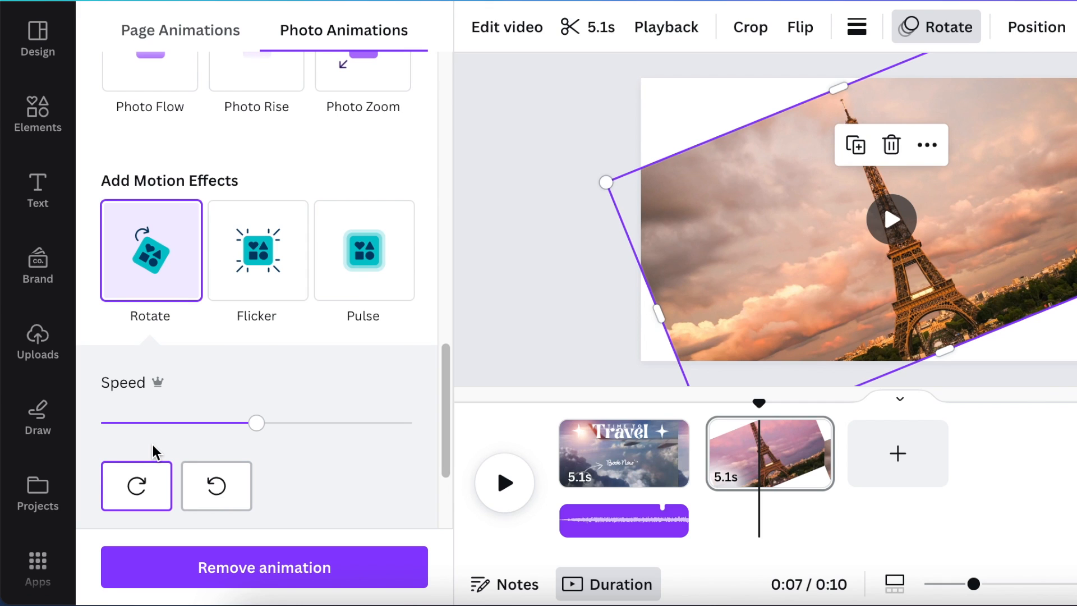
left_click(898, 452)
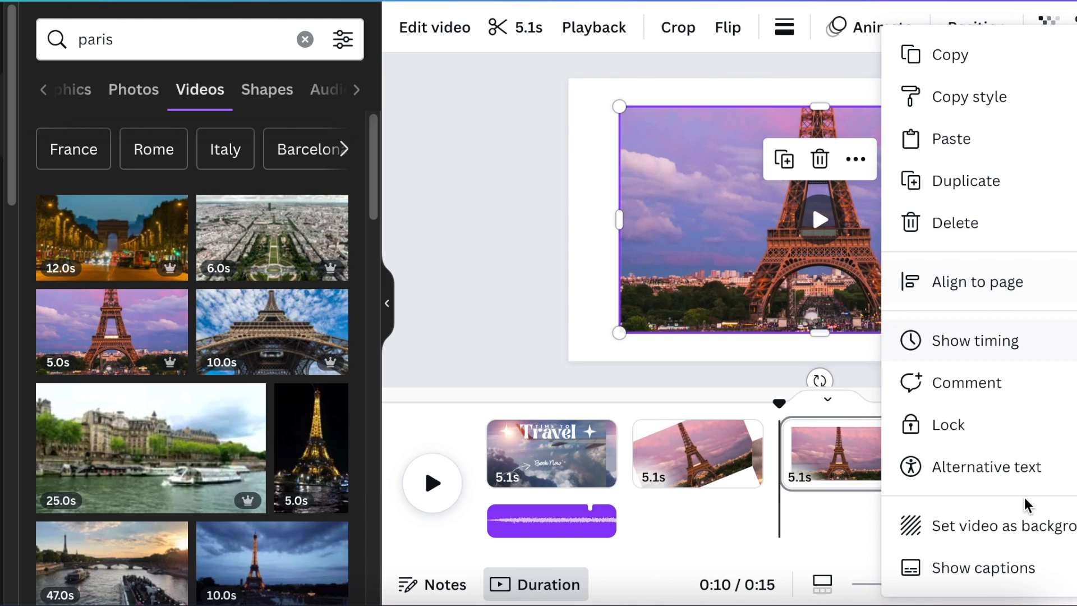
Confirm the rotating motion on the Eiffel clip before adding the Paris title page
left_click(858, 26)
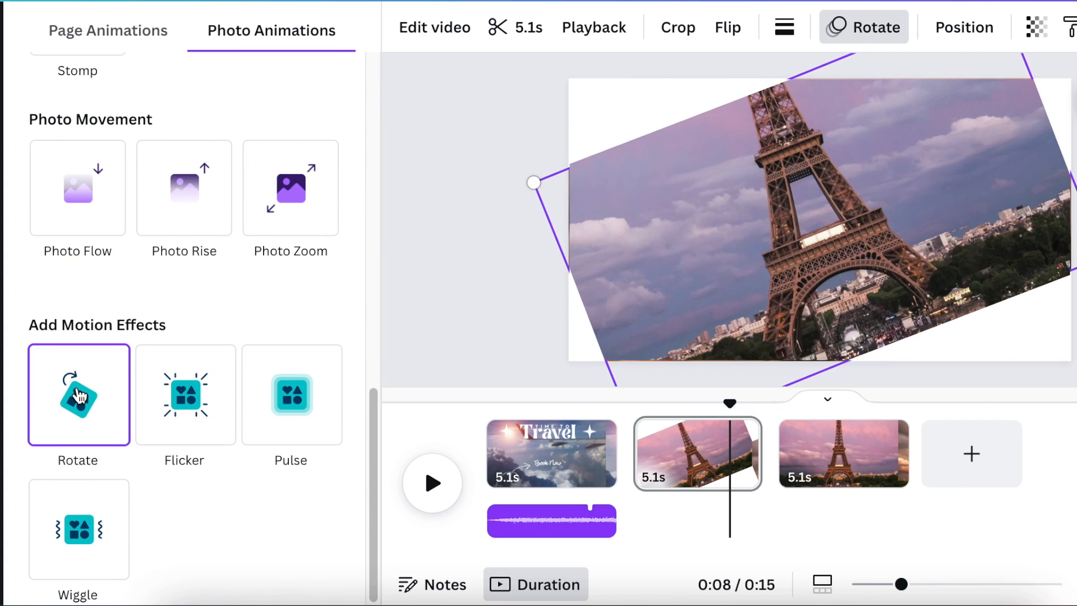
left_click(77, 394)
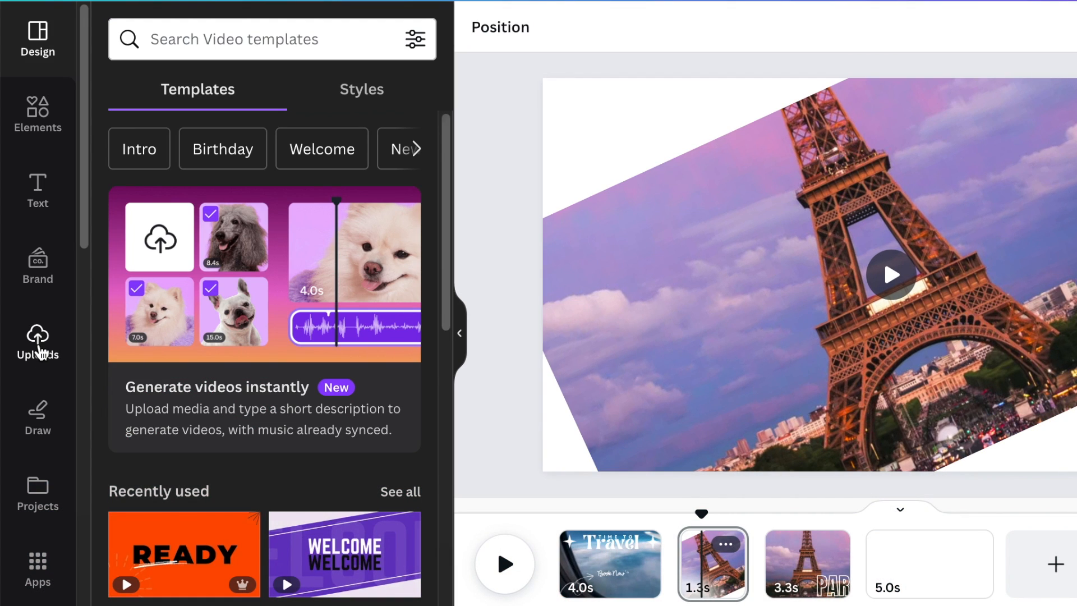
Place a 1.8-second uploaded sound under the Eiffel Tower page and play it back
left_click(39, 344)
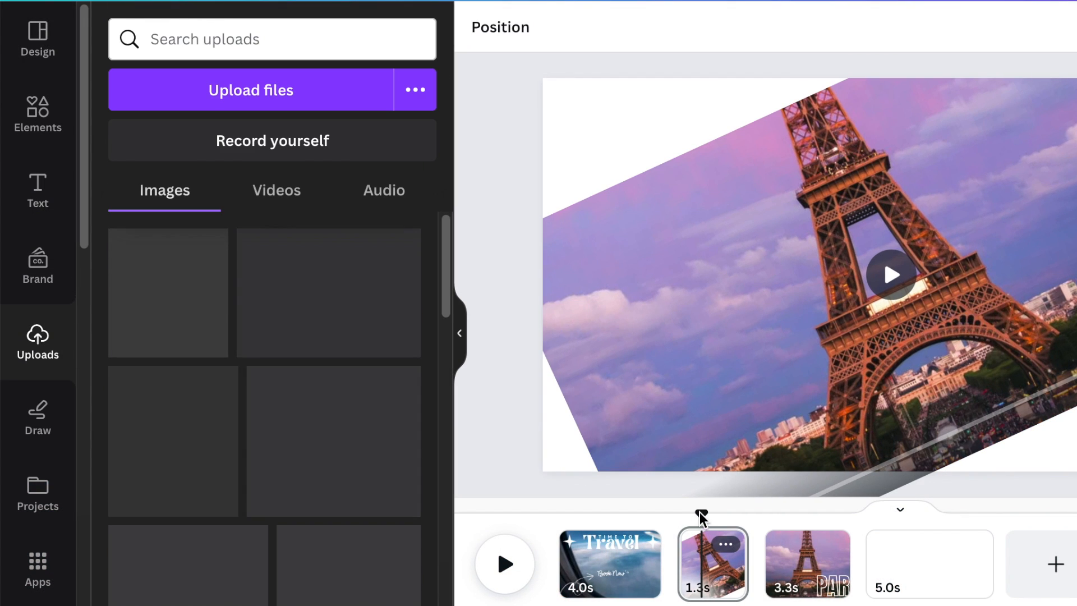
left_click(503, 565)
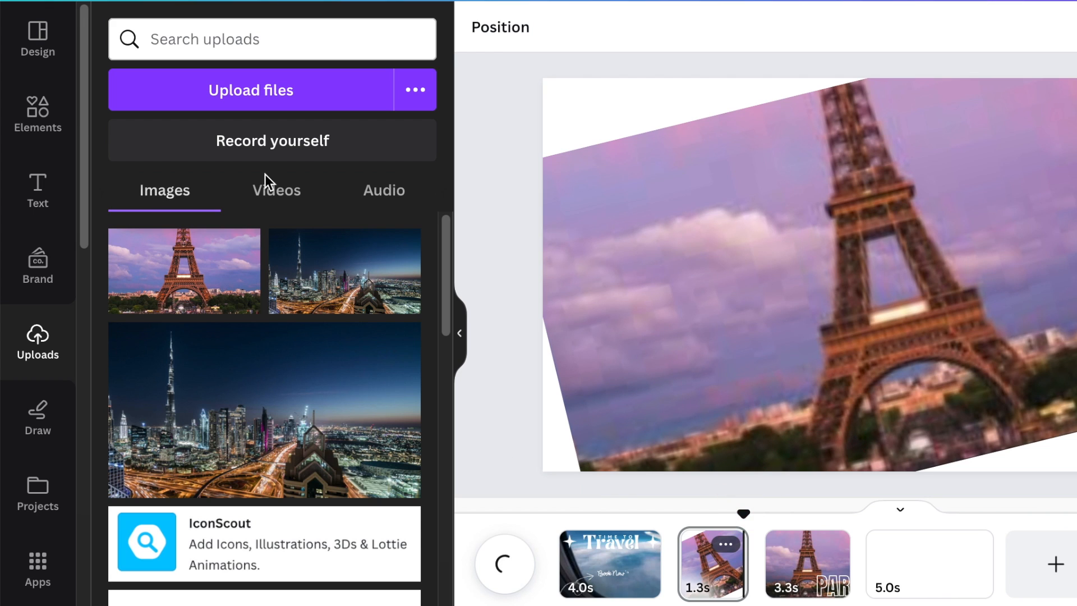
mouse_move(378, 200)
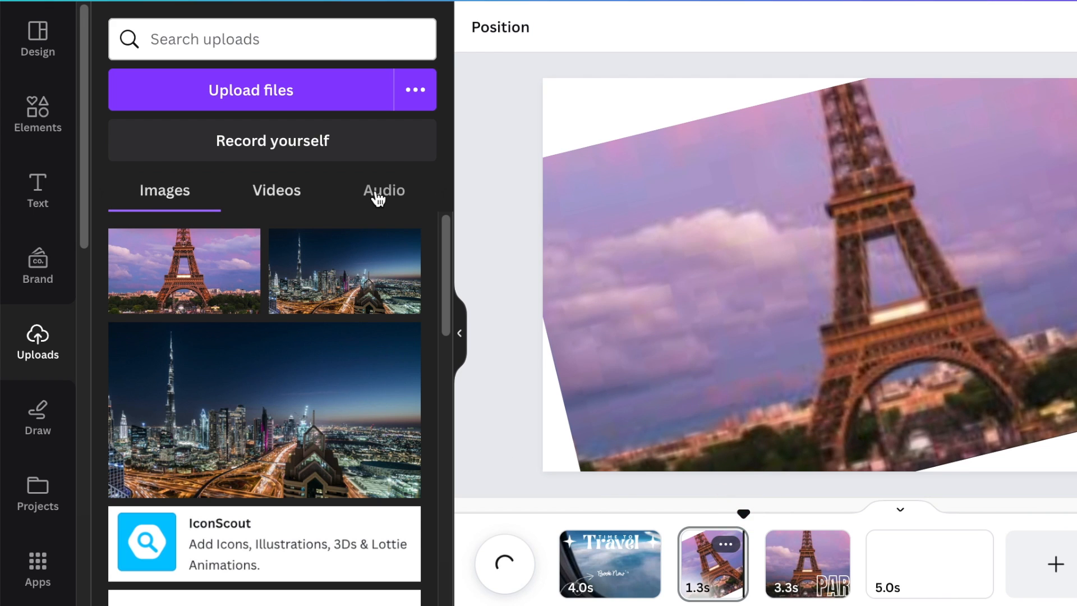
left_click(383, 191)
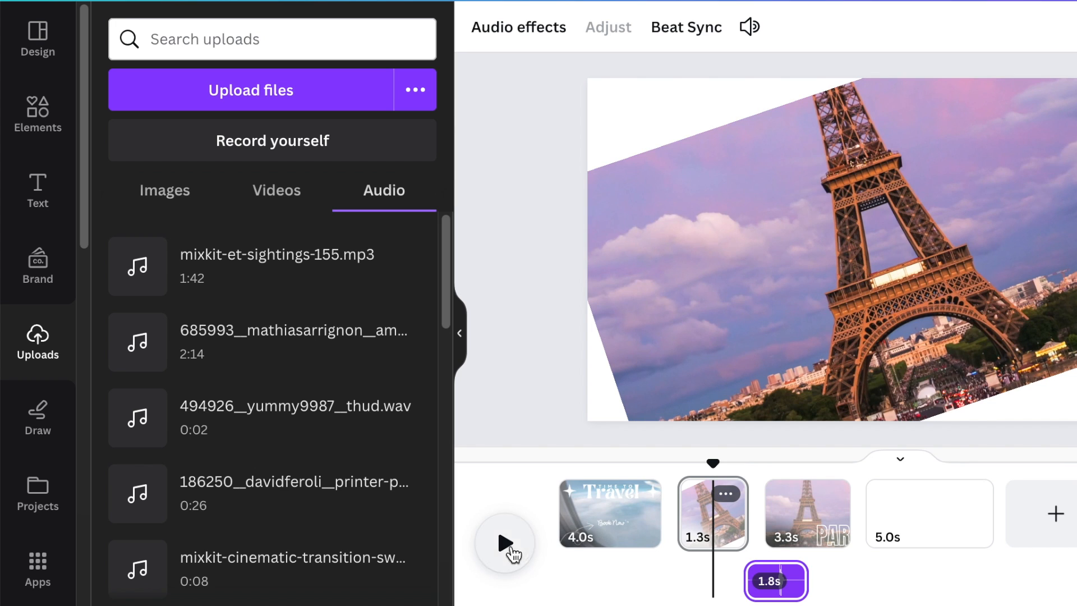
left_click(505, 546)
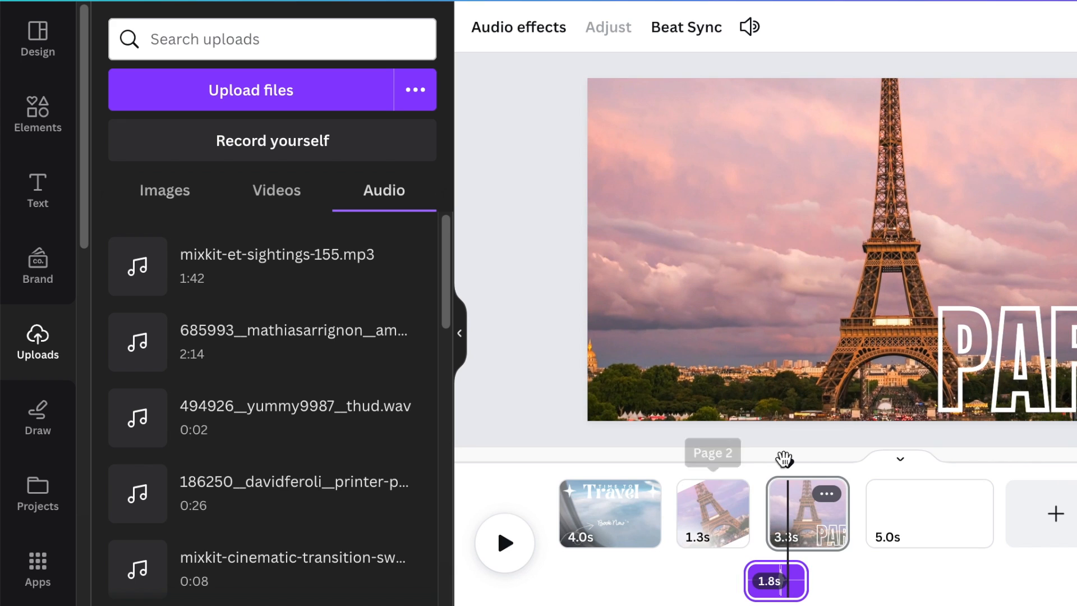
mouse_move(671, 534)
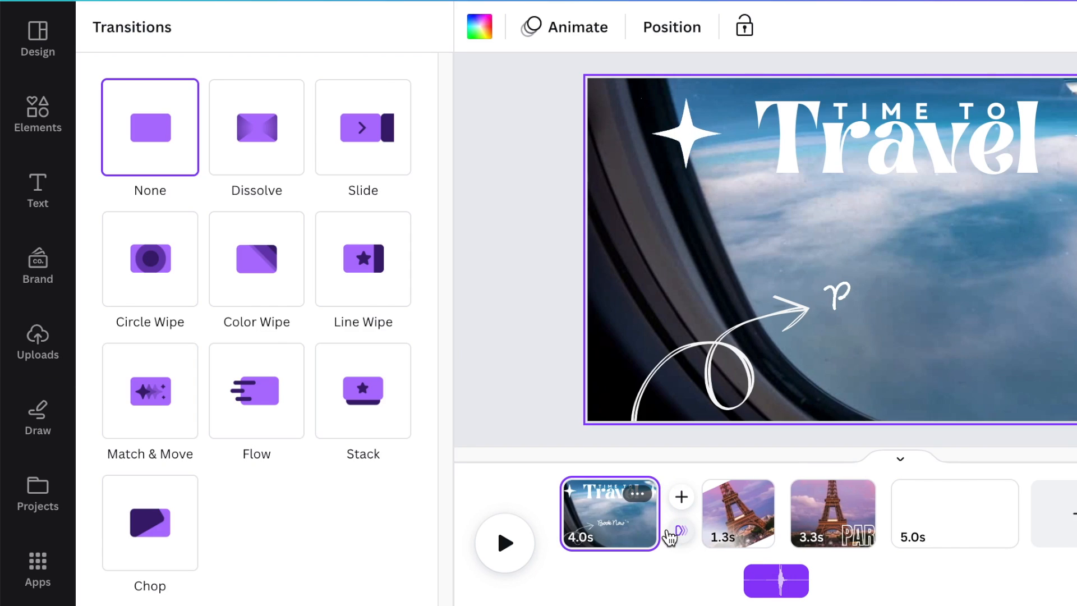
Apply Match & Move between the first pages and select the sound effect clip
left_click(149, 390)
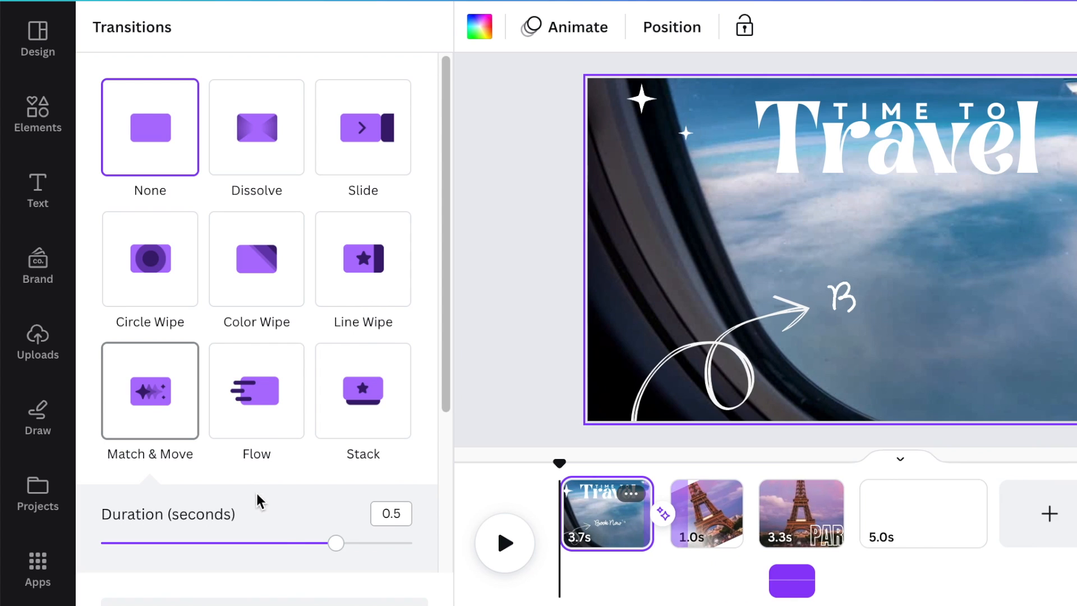
left_click(150, 390)
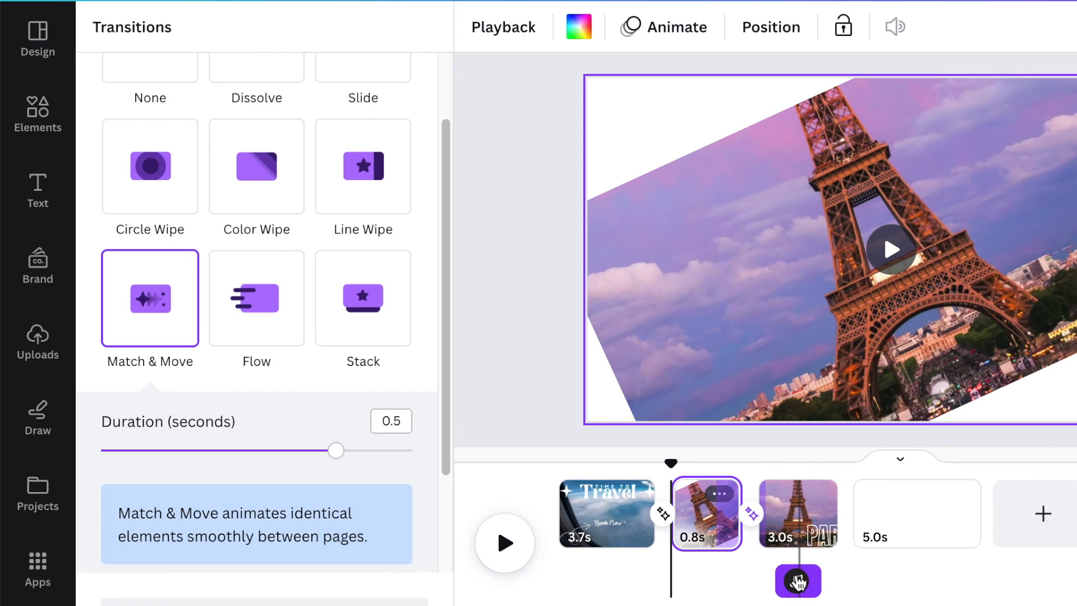
left_click(37, 342)
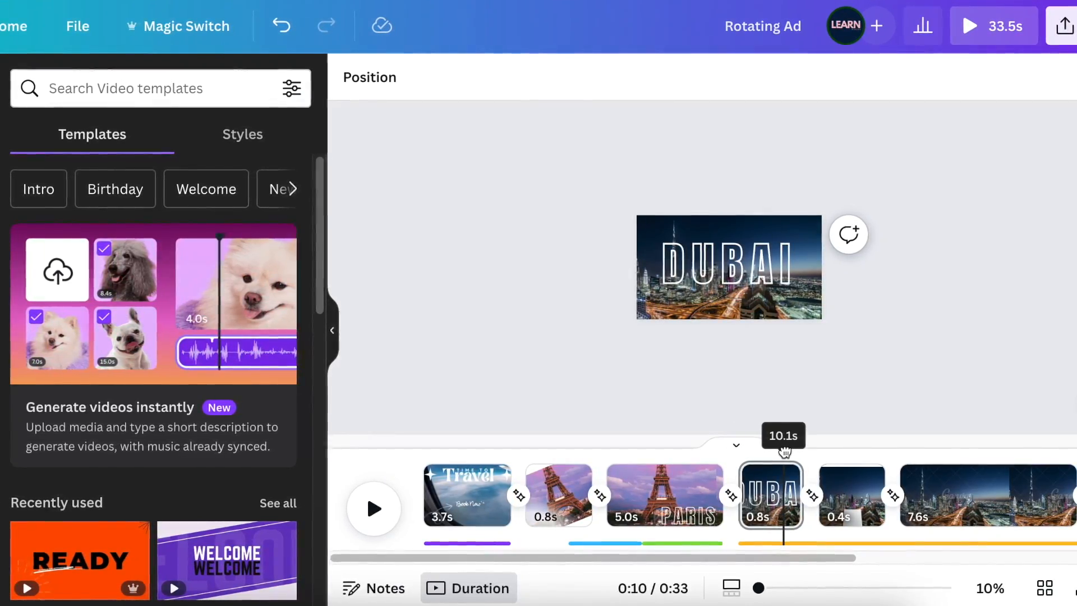
left_click(845, 494)
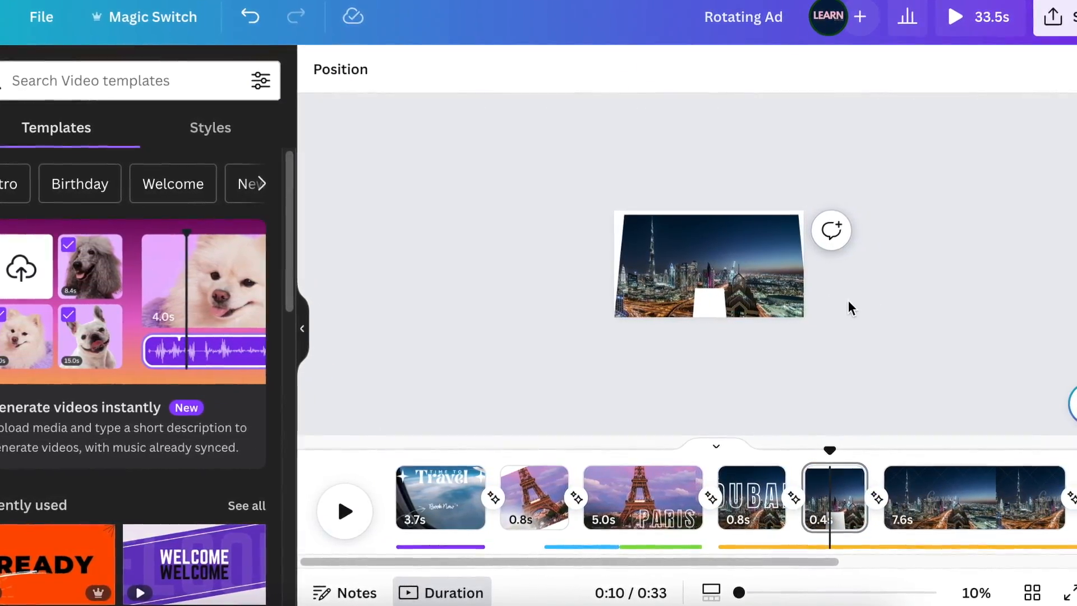
left_click(708, 302)
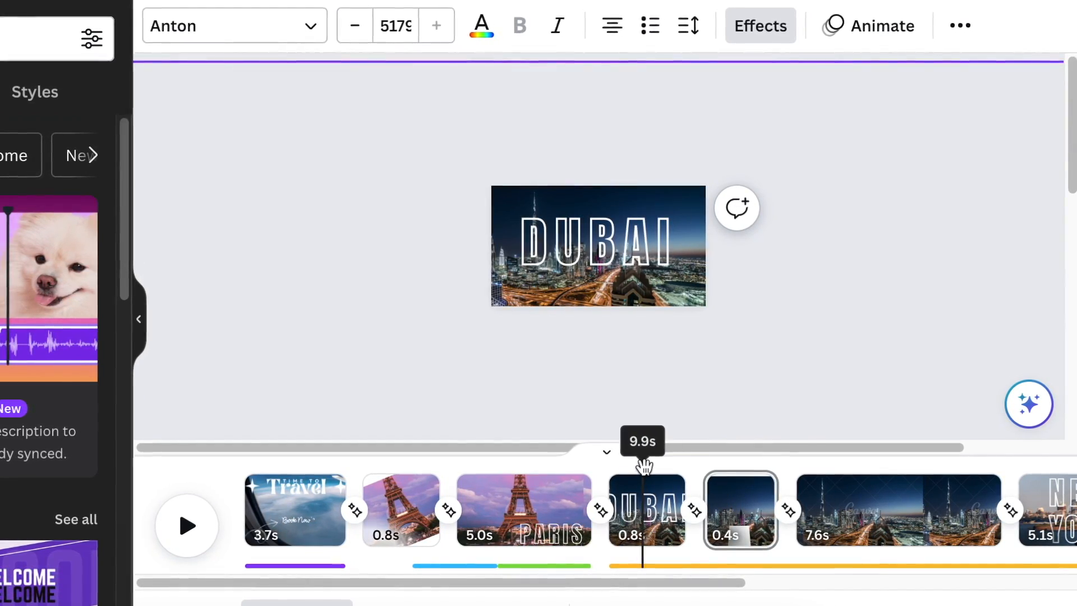
left_click(187, 525)
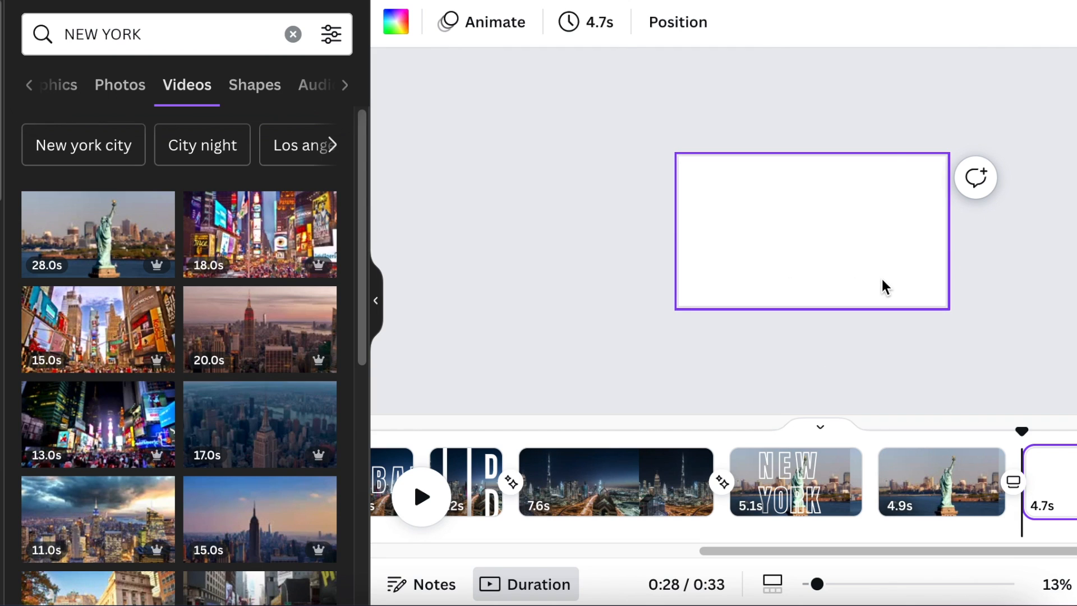
mouse_move(876, 295)
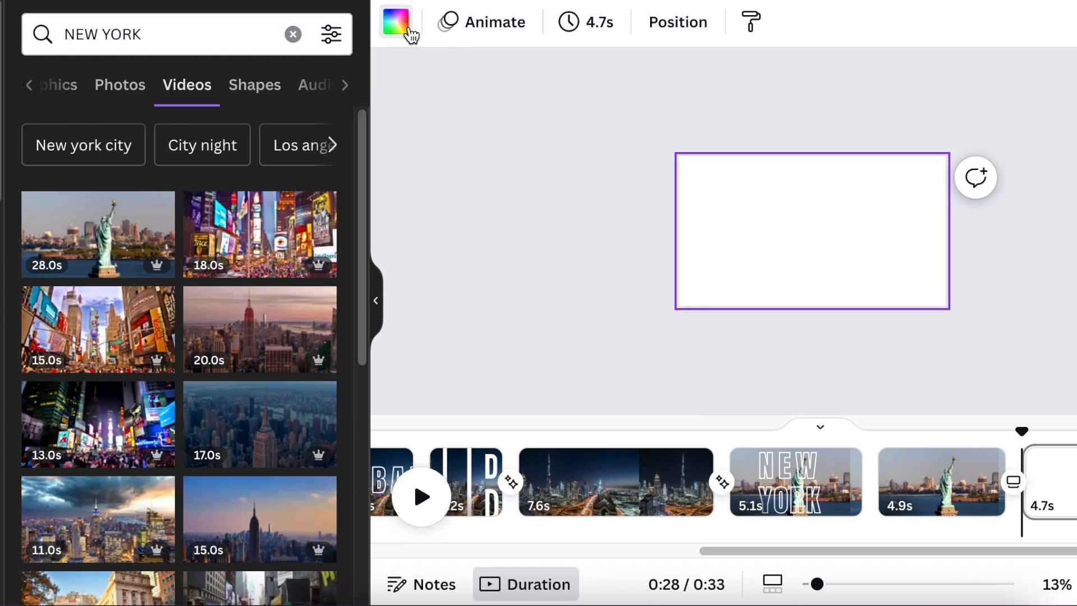
Change the closing page's background colour for the night skyline Book Now page
left_click(375, 300)
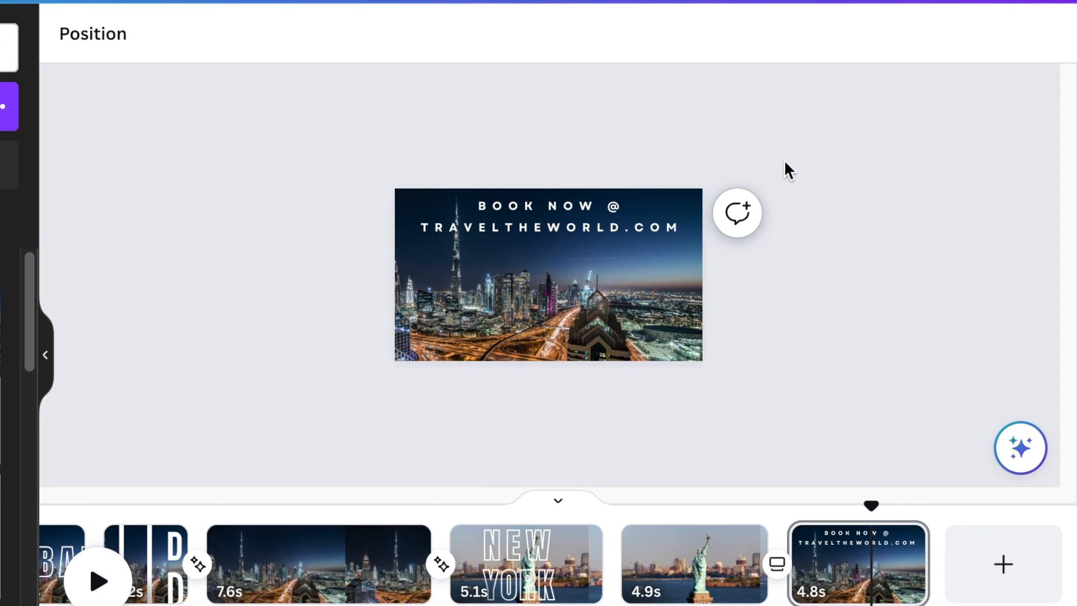
mouse_move(873, 329)
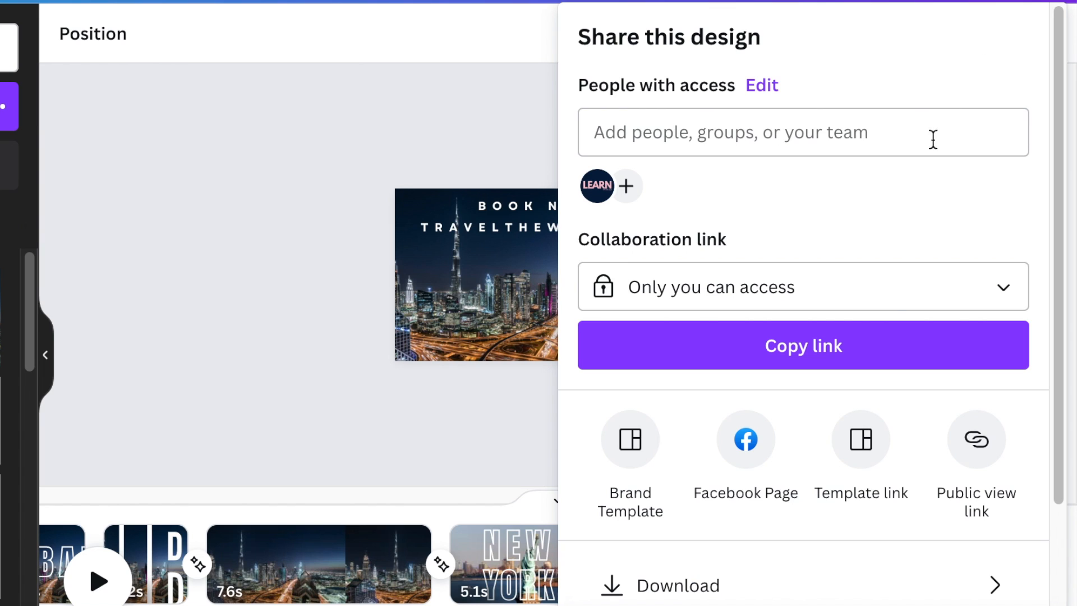
mouse_move(868, 589)
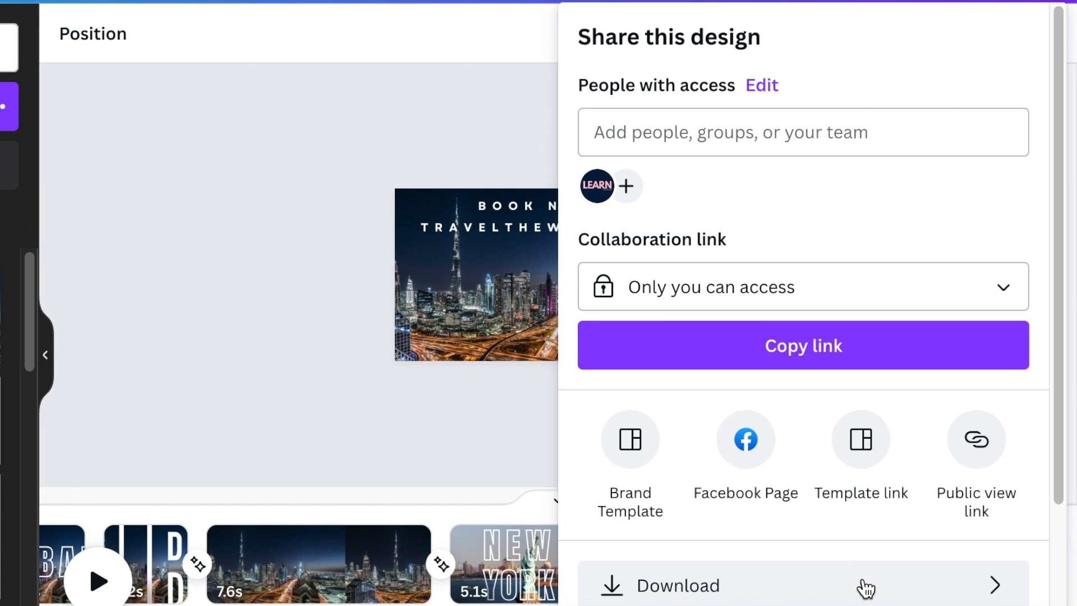
mouse_move(858, 585)
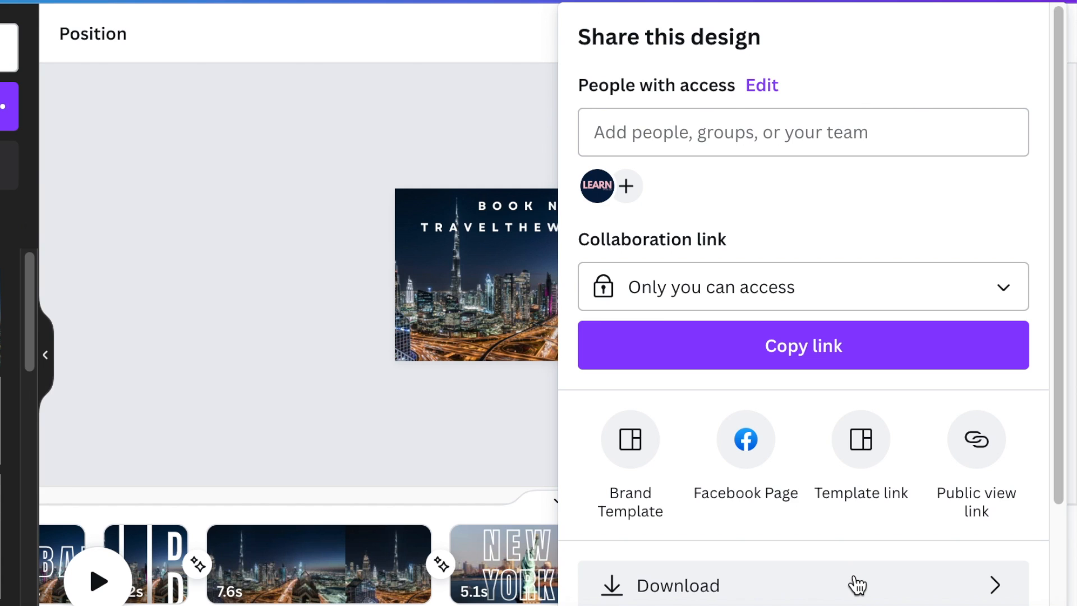